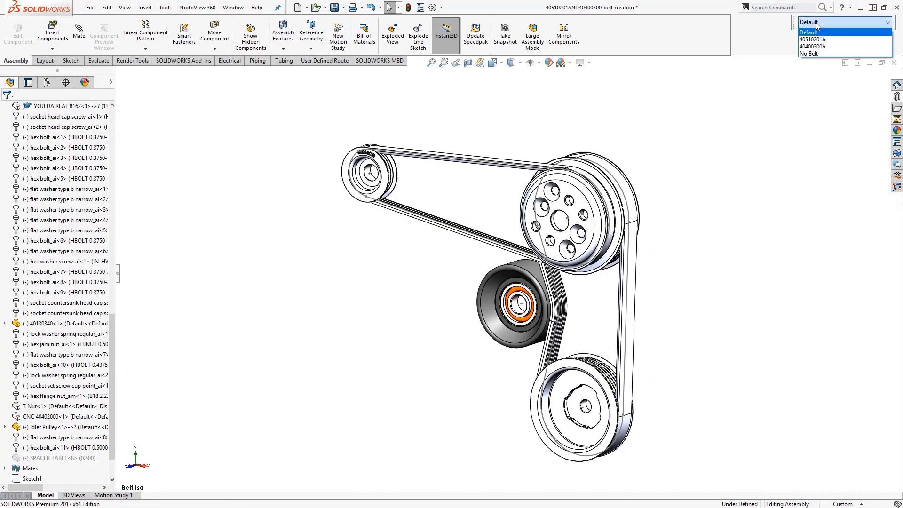
# Switch to the No Belt configuration and show the Assembly Features list
pyautogui.click(814, 53)
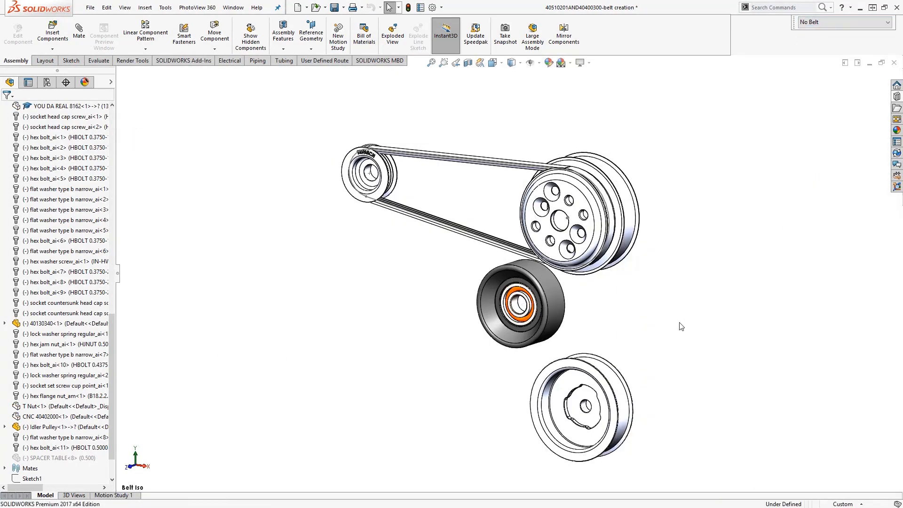
pyautogui.moveTo(291, 74)
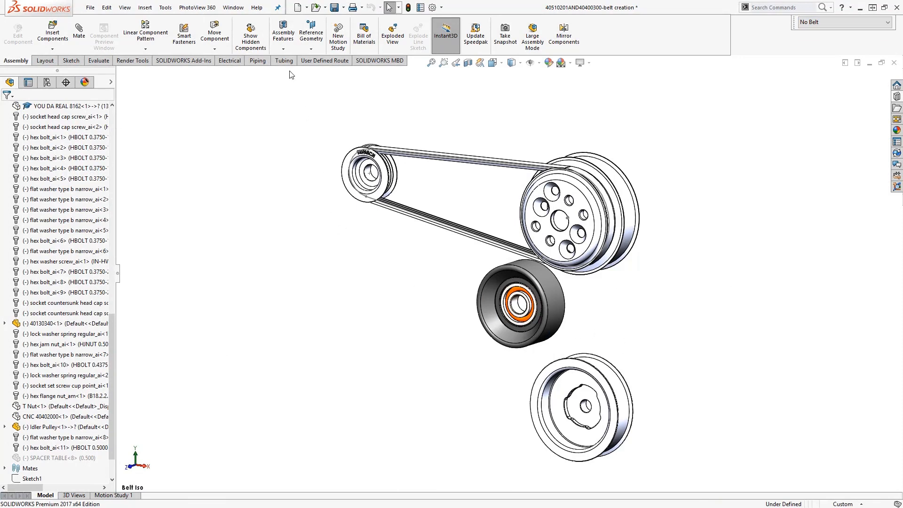
pyautogui.click(283, 32)
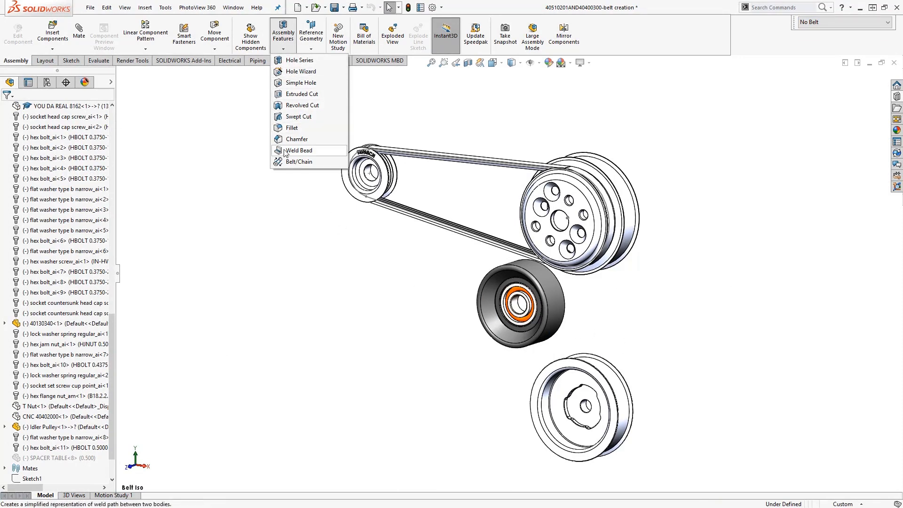
# Start Belt/Chain with the water pump and lower pulleys as belt members
pyautogui.click(300, 162)
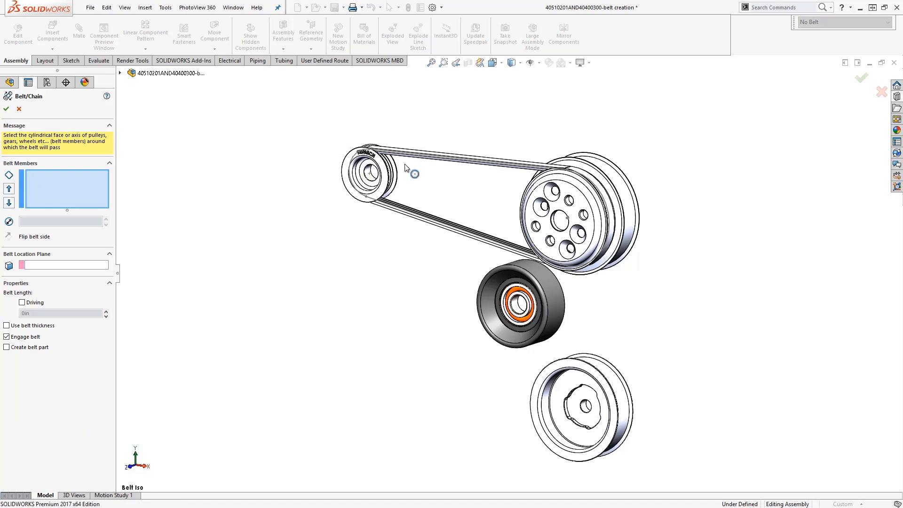
pyautogui.click(582, 190)
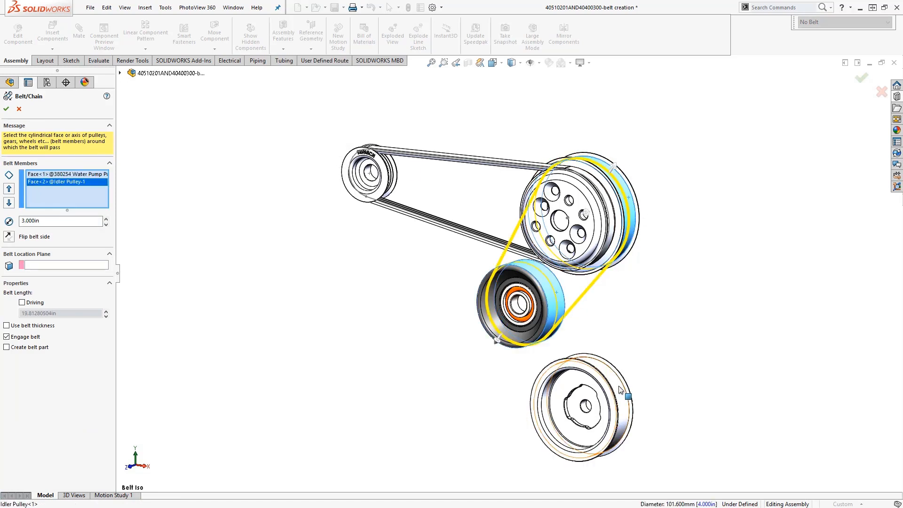
pyautogui.click(583, 403)
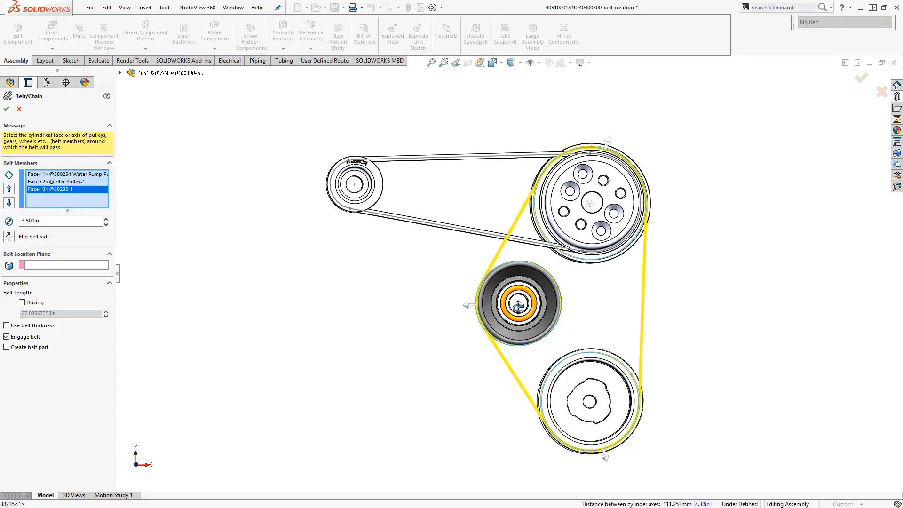
pyautogui.moveTo(467, 309)
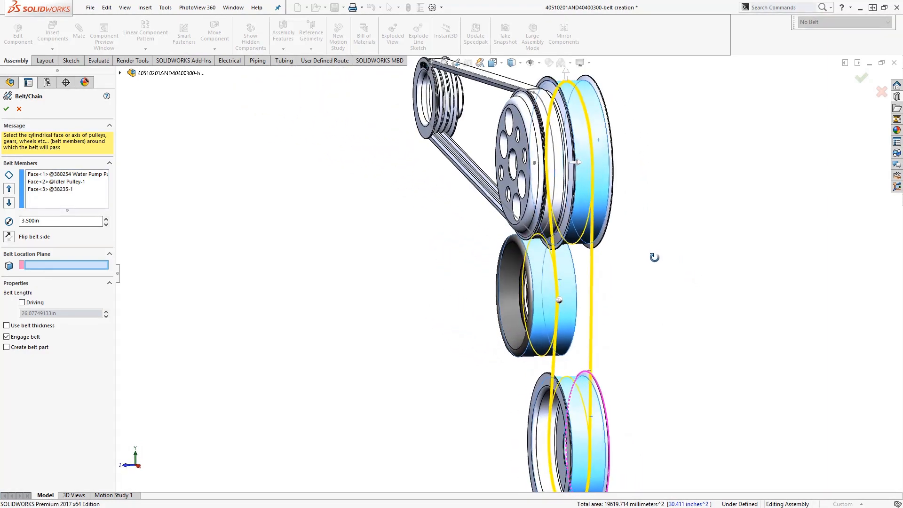
# Place Belt4 on 6 RIB PLANE as a separate belt part and edit Sketch2
pyautogui.click(119, 72)
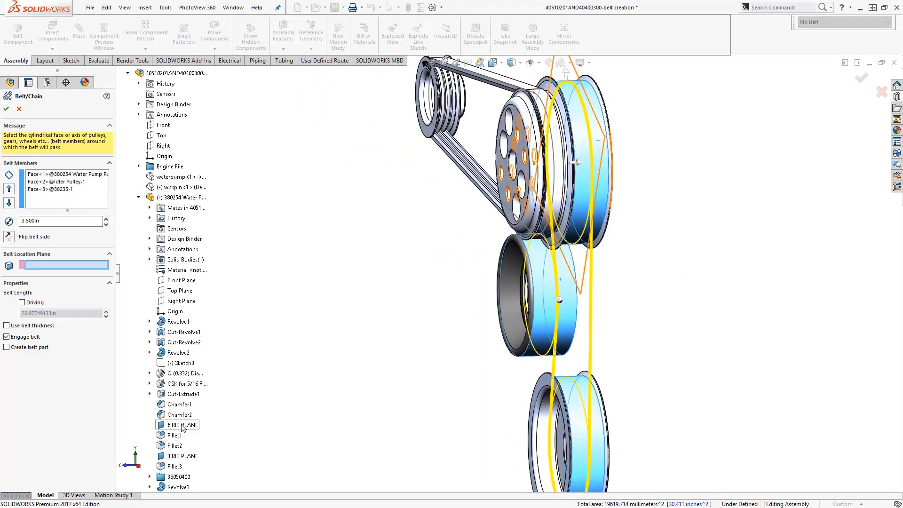
pyautogui.click(182, 424)
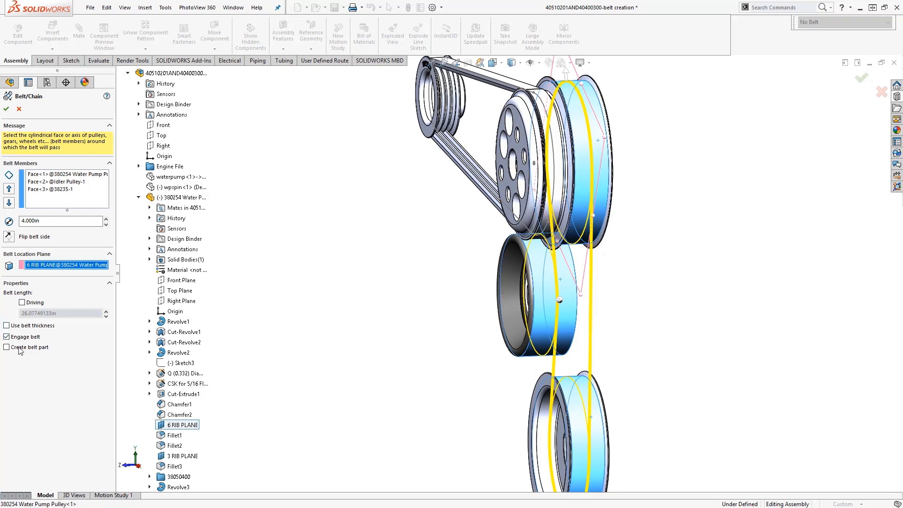
pyautogui.click(6, 325)
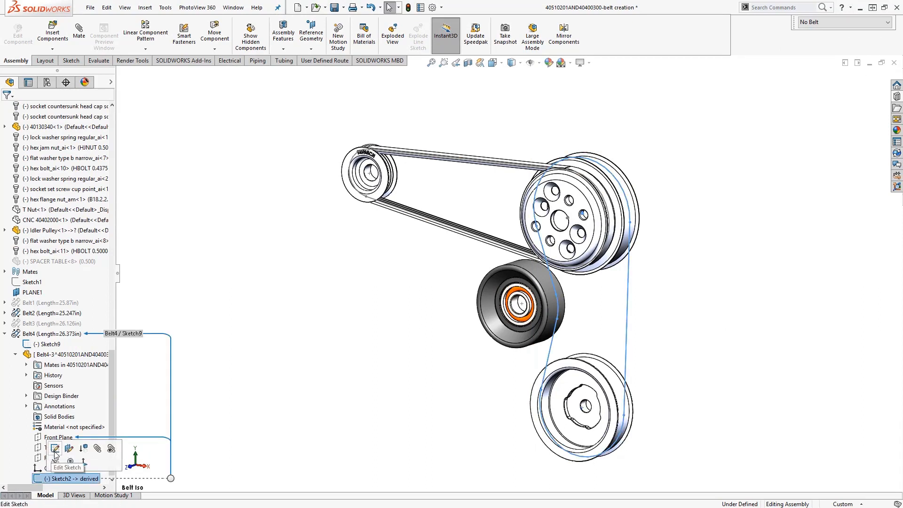
pyautogui.click(54, 449)
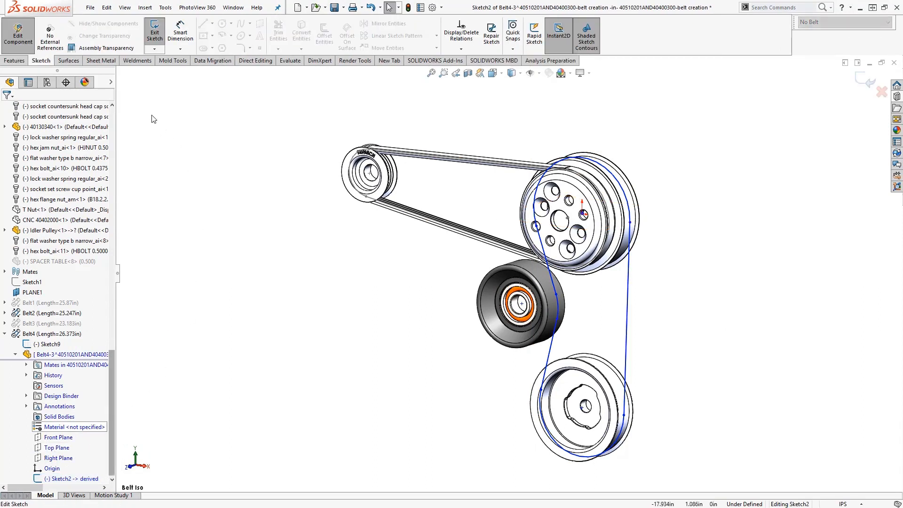
pyautogui.click(14, 61)
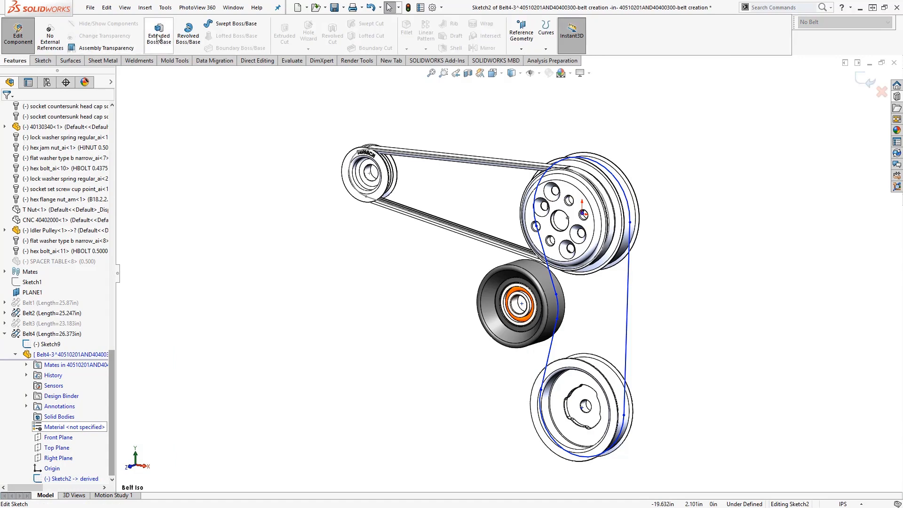
# Start a thin Extruded Boss/Base of the belt path, Mid-Plane, 0.10in thick
pyautogui.click(159, 34)
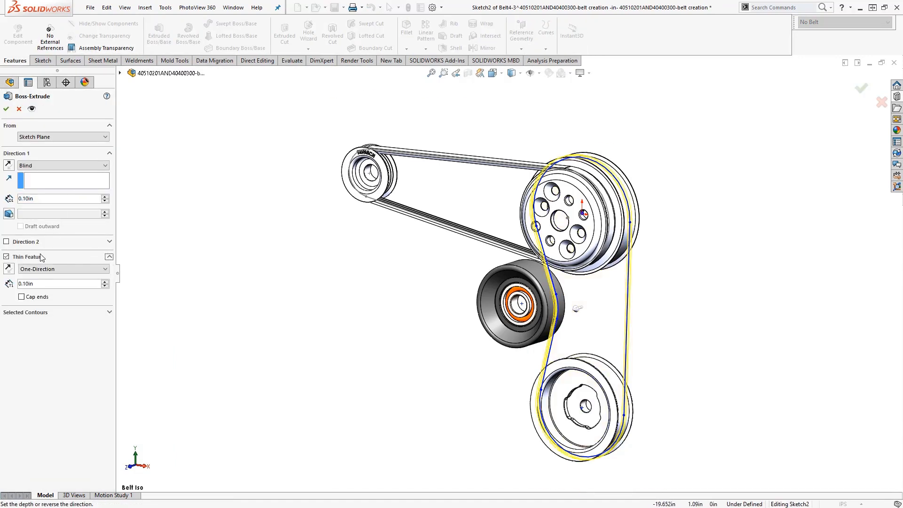
pyautogui.click(61, 268)
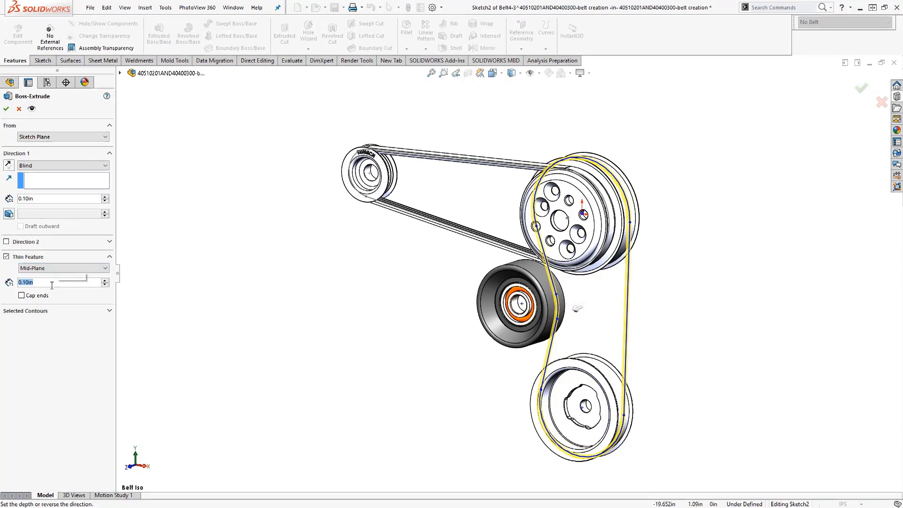
pyautogui.moveTo(97, 167)
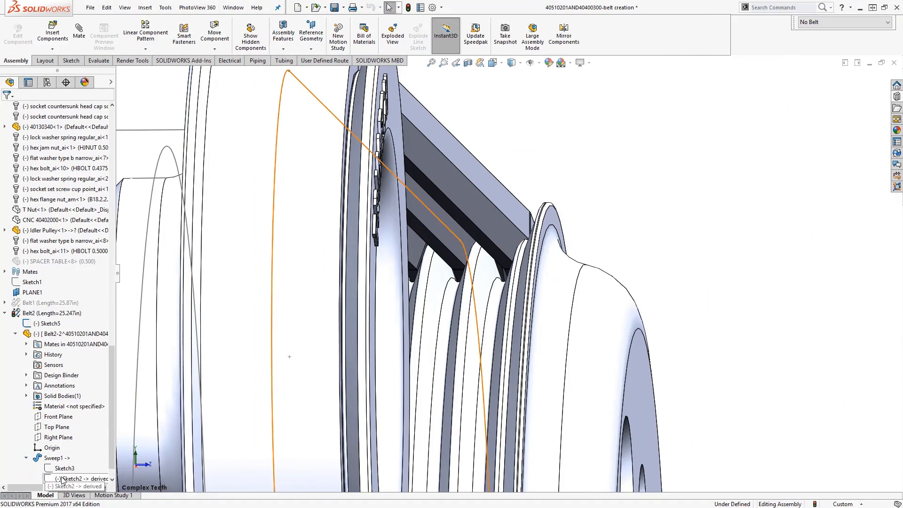
# Confirm Extrude-Thin1 in the belt part, then select the water pump pulley face
pyautogui.click(62, 467)
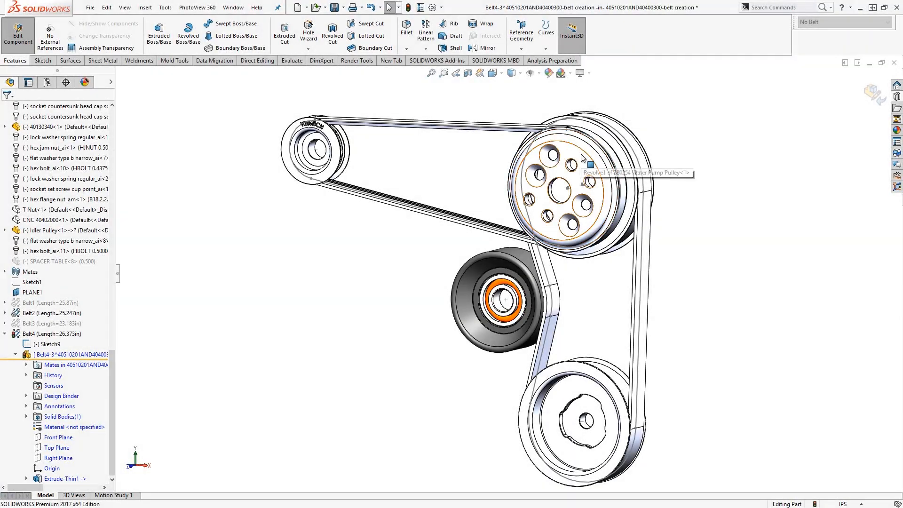
pyautogui.click(568, 190)
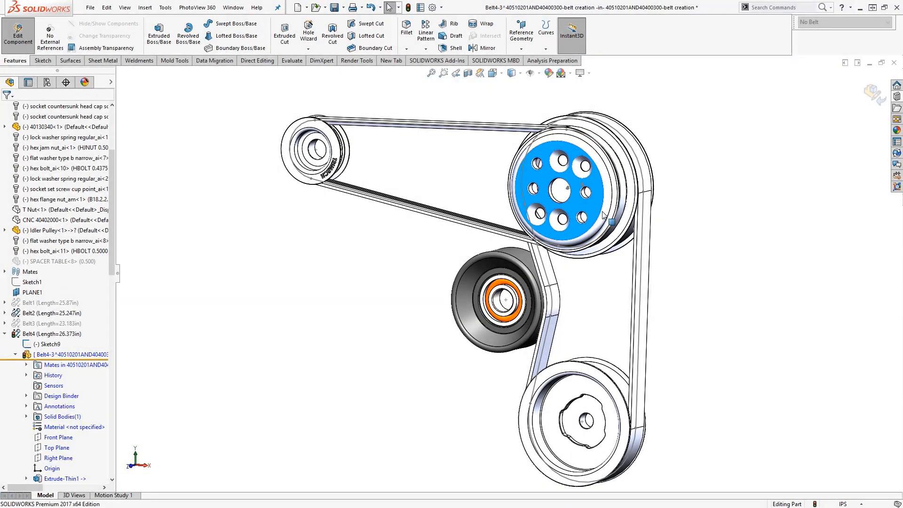